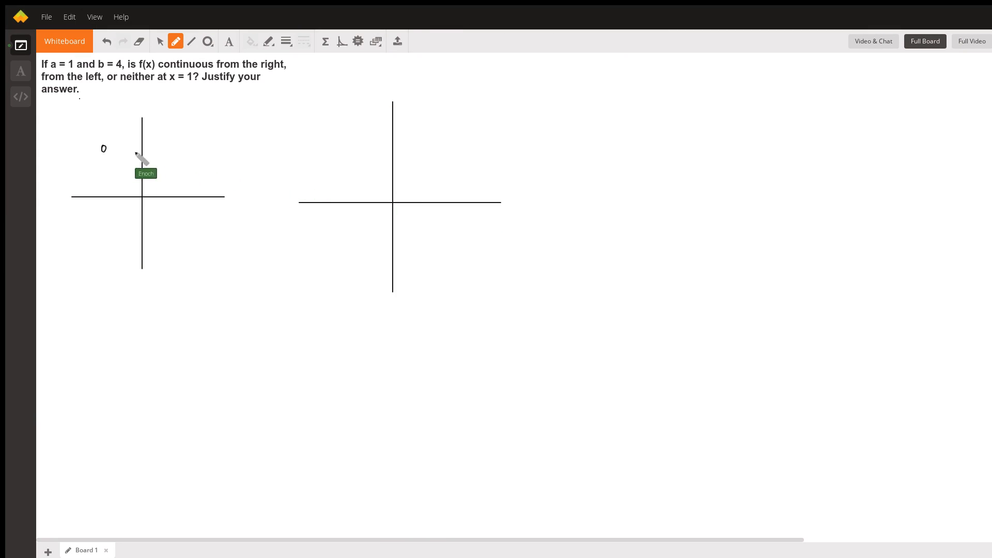
mouse_move(114, 155)
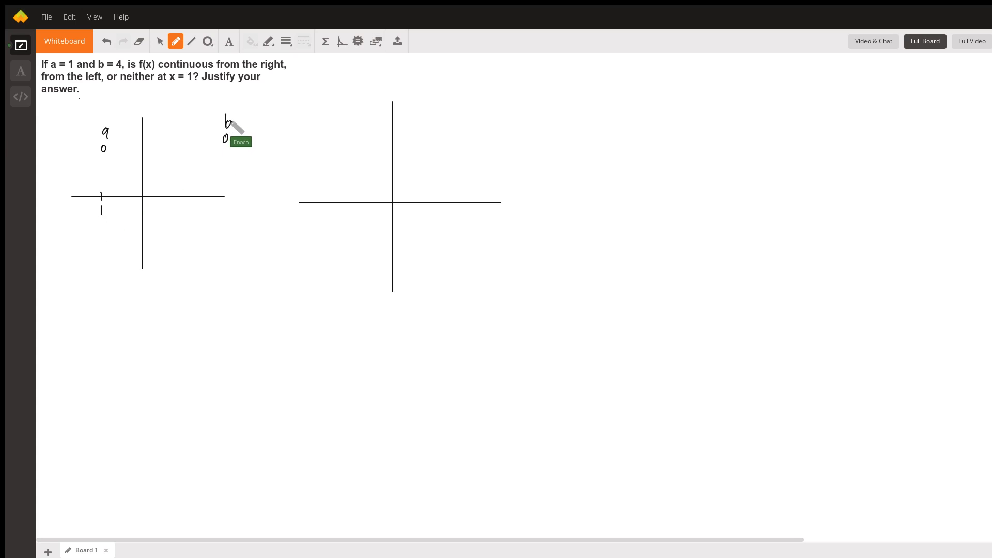
mouse_move(234, 197)
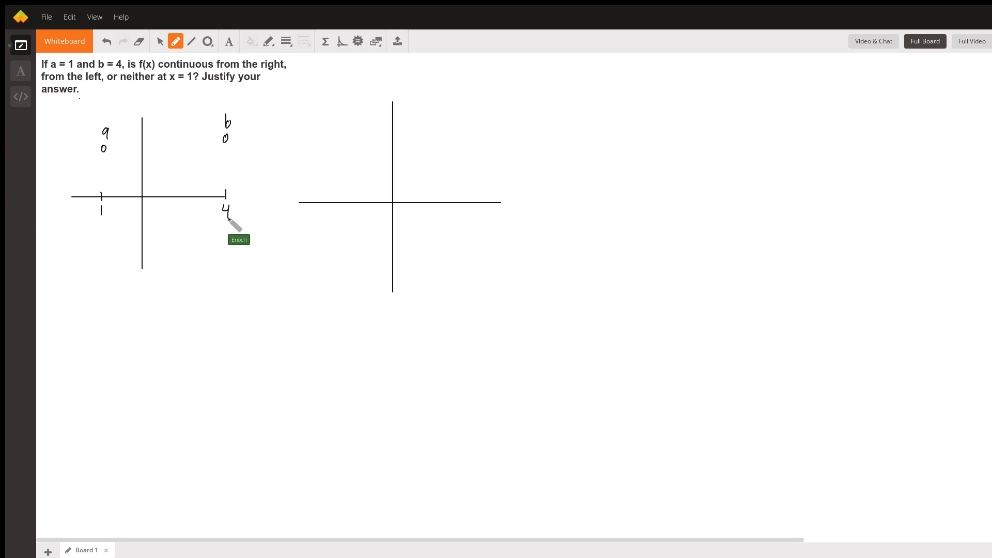
Sketch the left graph's curve from the closed point at x=1 to the open point at x=4.
drag(108, 143, 222, 139)
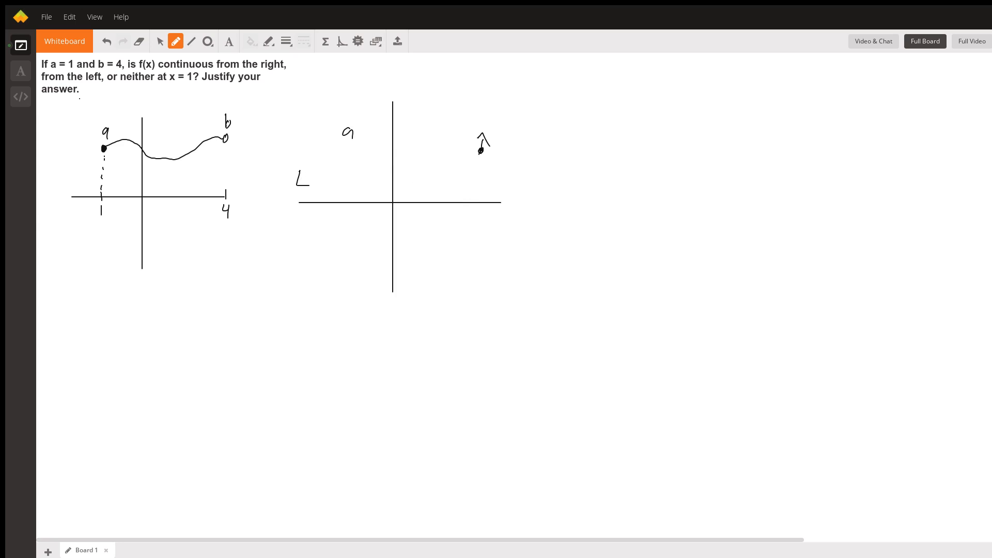
mouse_move(380, 158)
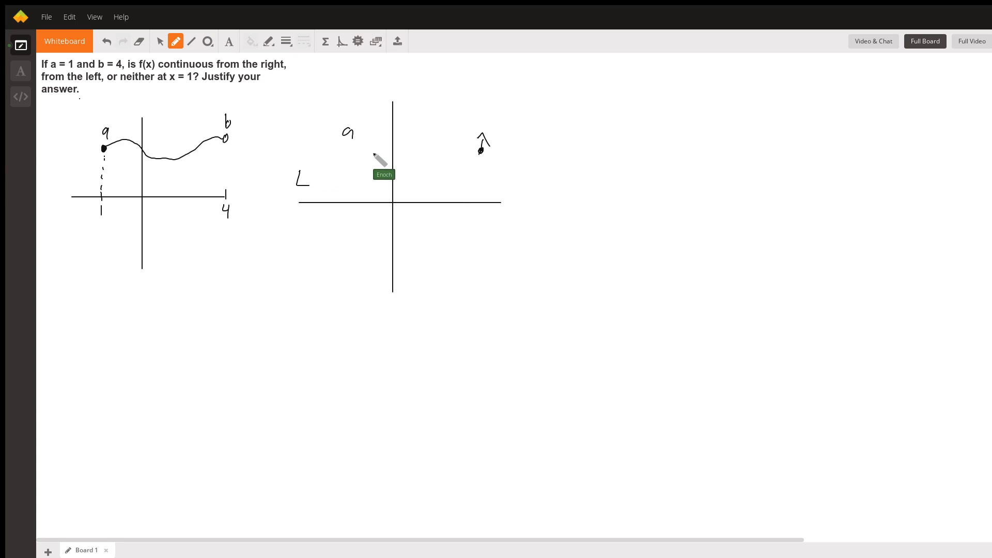
Draw an arrowed curve across the right graph's axes through a peak and a dip.
drag(298, 186, 481, 150)
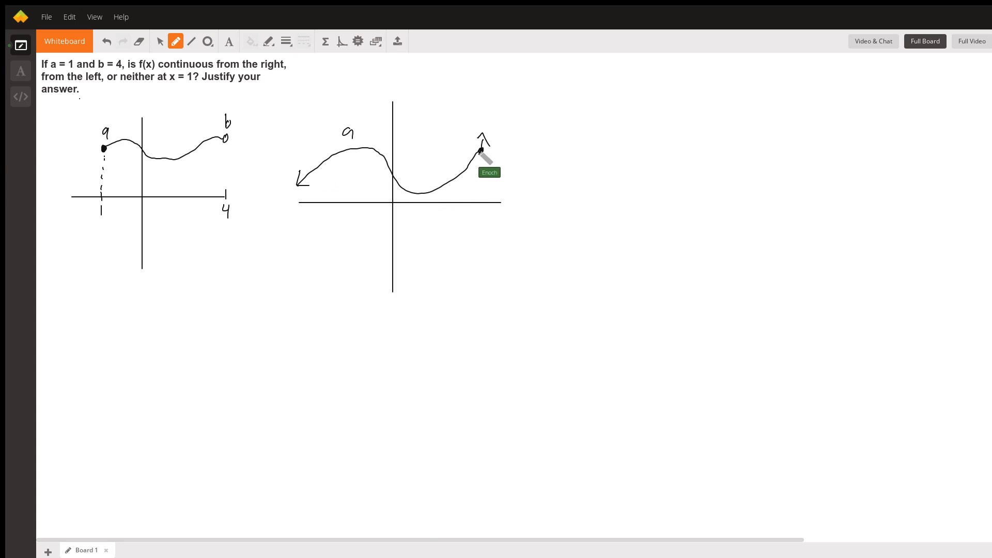